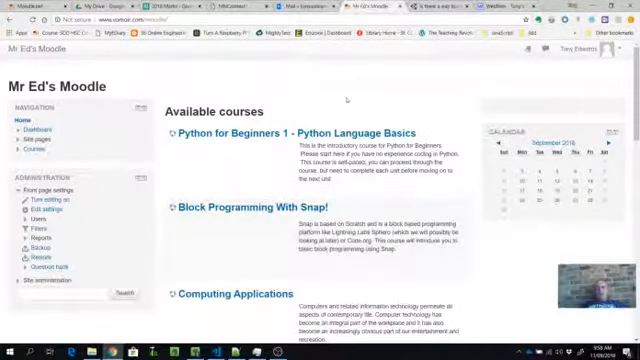
mouse_move(340, 100)
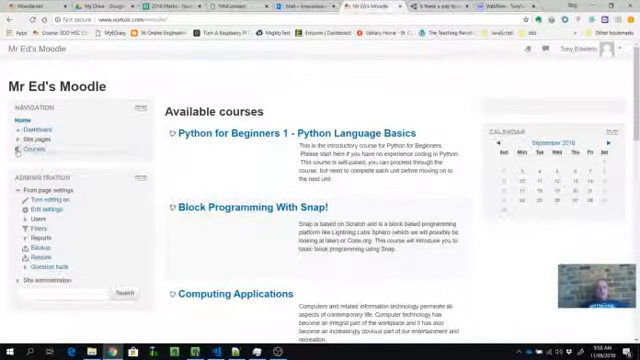
Expand Courses in the Navigation block to reveal categories like Software Development, STEM and Cyber Safety.
left_click(30, 148)
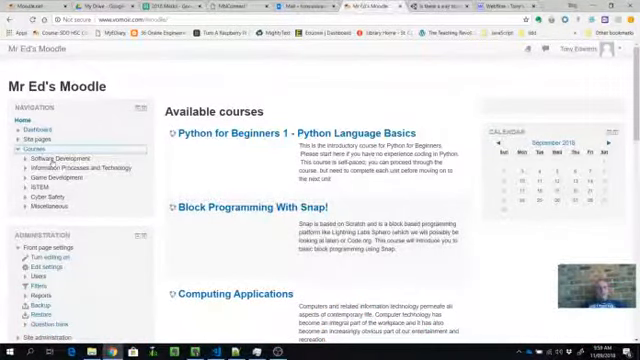
Expand the Game Development category and enter the Unity101 (Beginning Unity) course page.
left_click(22, 156)
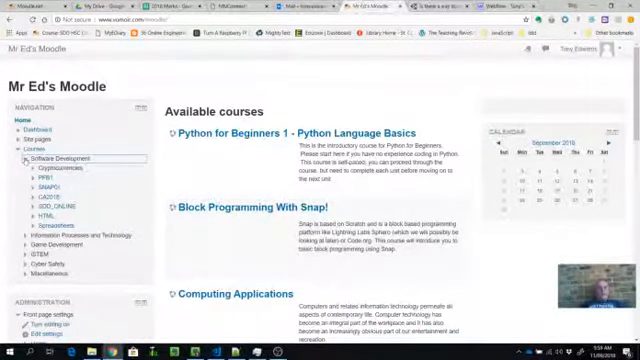
left_click(30, 158)
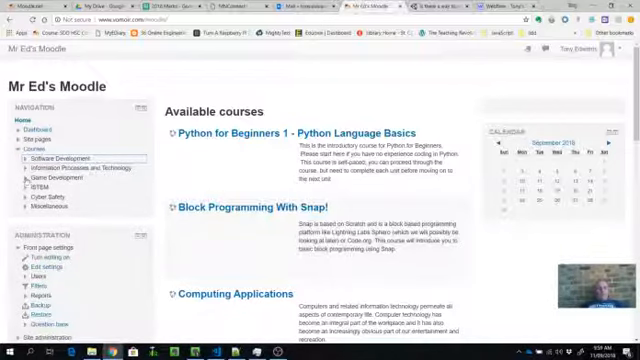
left_click(48, 178)
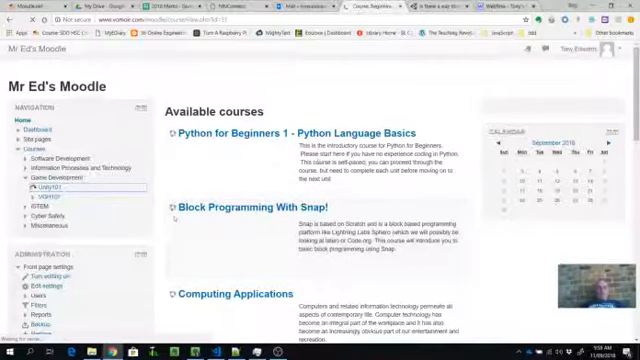
left_click(44, 180)
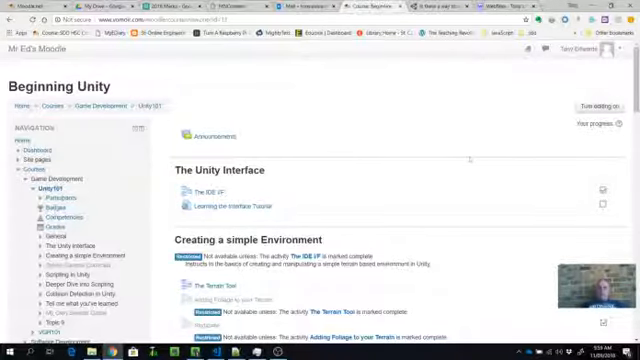
Begin a Unity101 course backup from course administration and reach the schema settings listing sections to include.
scroll("down", 3)
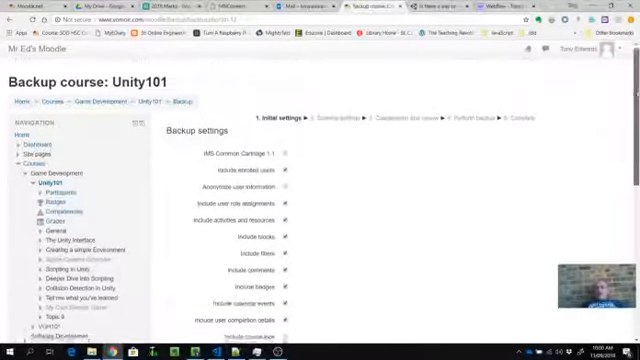
scroll("down", 3)
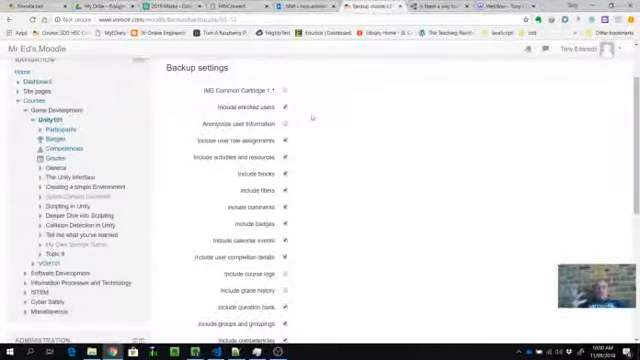
mouse_move(386, 172)
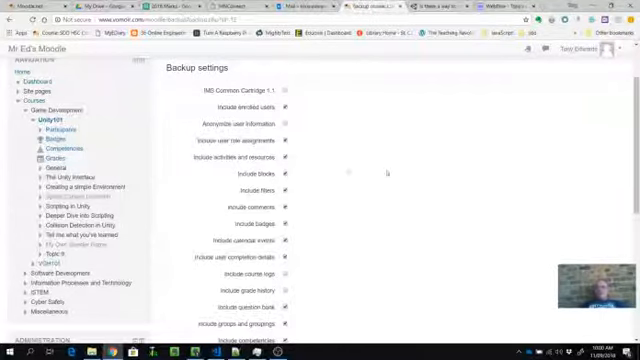
mouse_move(300, 122)
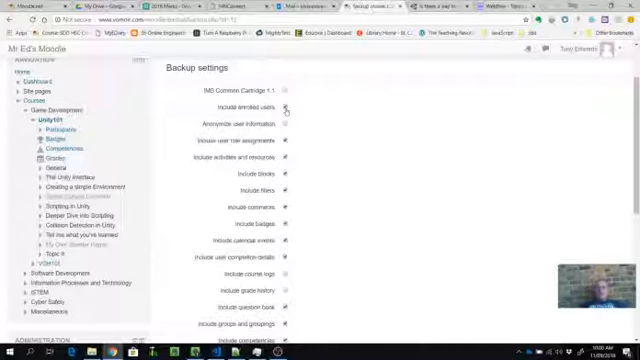
left_click(288, 108)
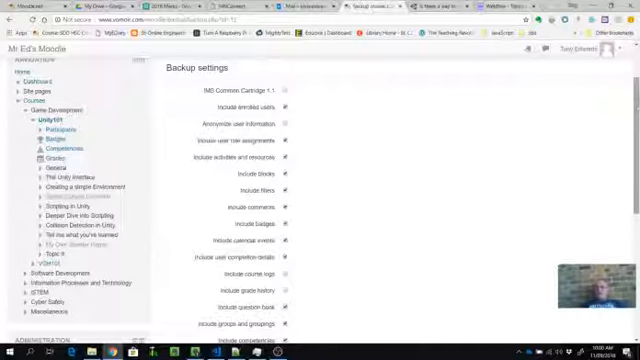
scroll("down", 3)
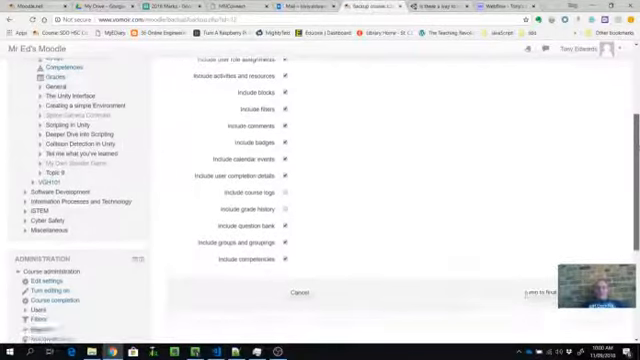
scroll("down", 3)
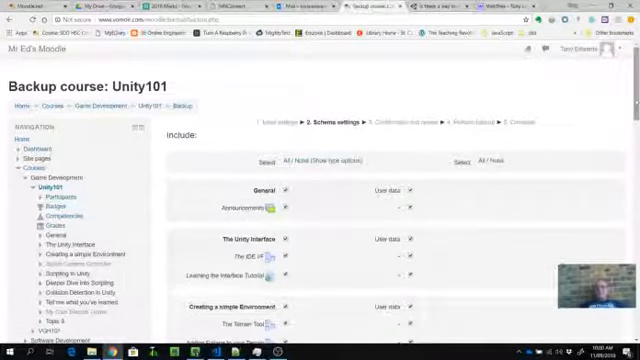
Leave every Unity101 section and activity ticked and continue with Next to the settings review.
scroll("down", 3)
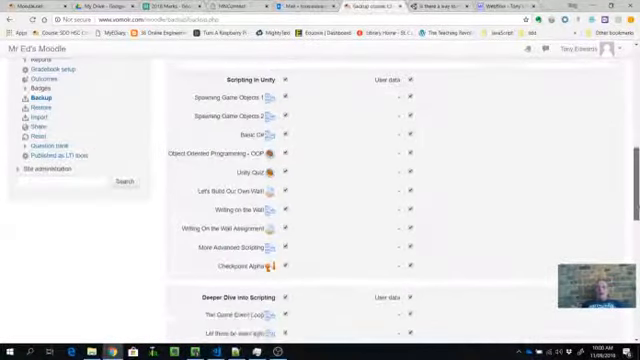
scroll("down", 3)
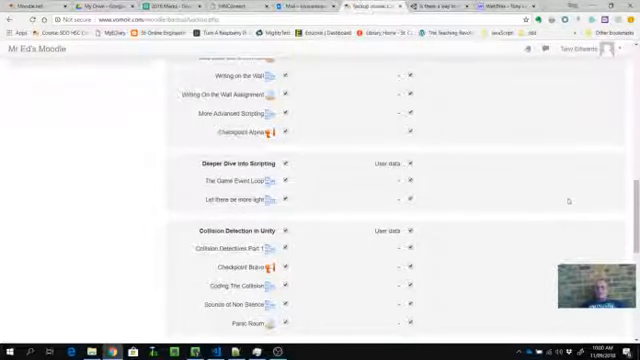
scroll("down", 3)
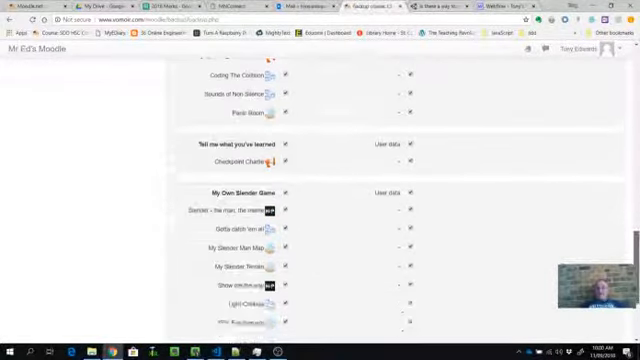
scroll("down", 3)
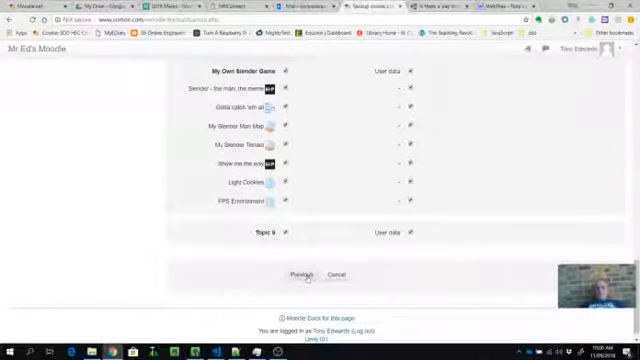
left_click(306, 274)
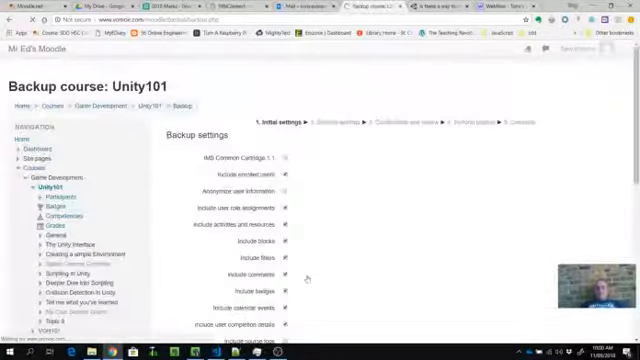
Perform the Unity101 backup from Confirmation and review and wait for the file-created confirmation.
scroll("down", 3)
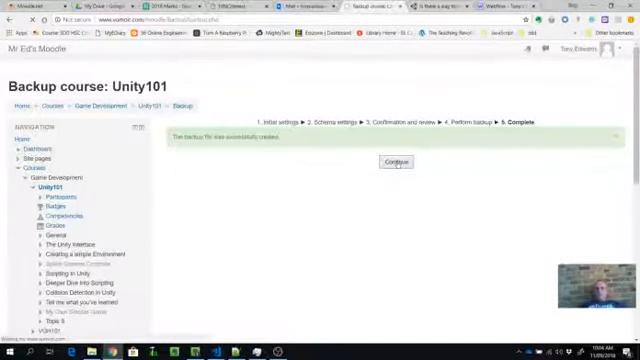
Continue to the course backup area and download the latest Unity101 .mbz file to Downloads.
left_click(396, 160)
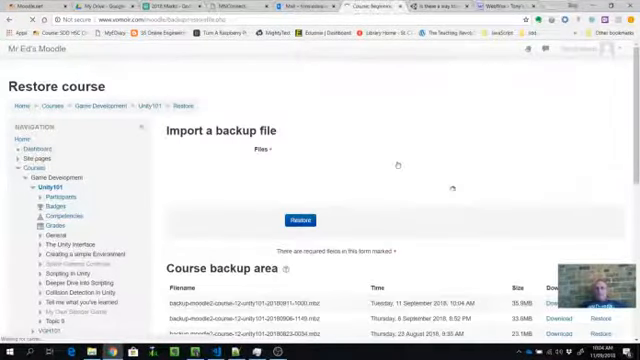
scroll("down", 3)
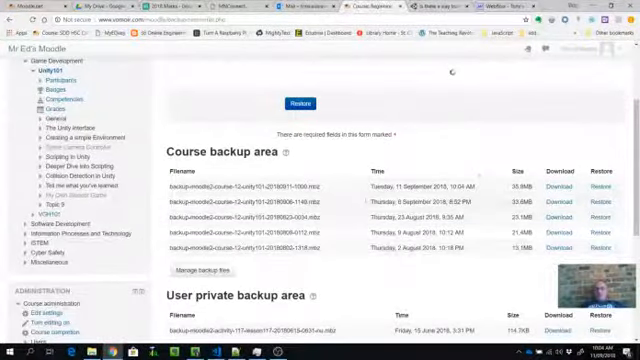
scroll("up", 3)
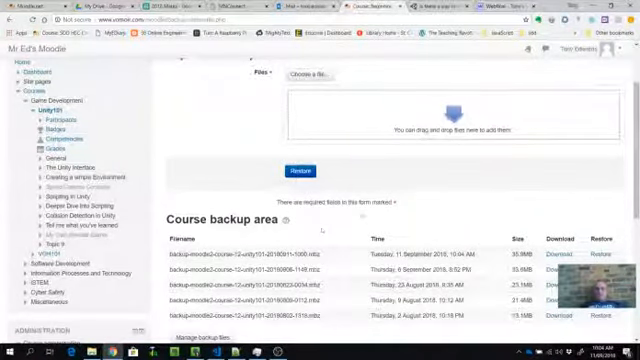
scroll("down", 3)
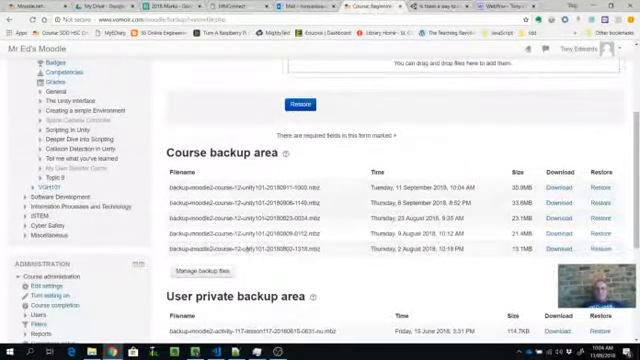
scroll("up", 3)
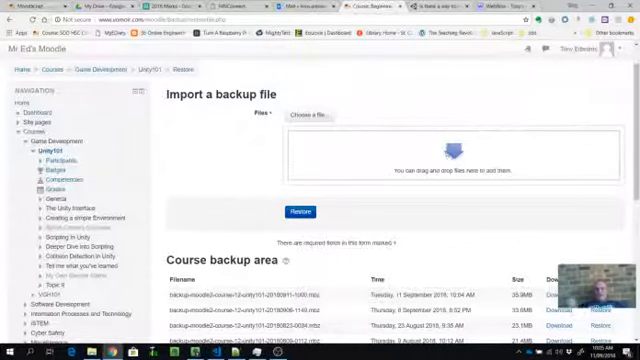
scroll("down", 3)
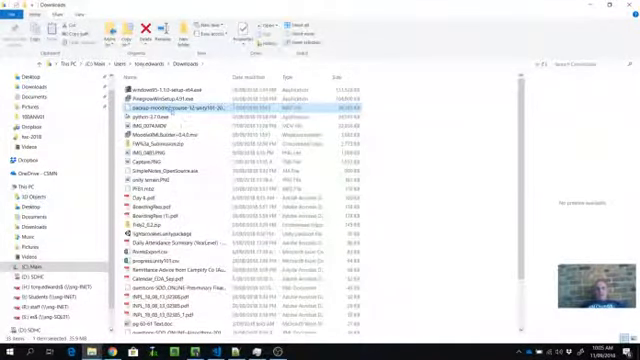
Cut the downloaded .mbz from Downloads into Dropbox, then go to Manage backup files for Unity101.
right_click(176, 108)
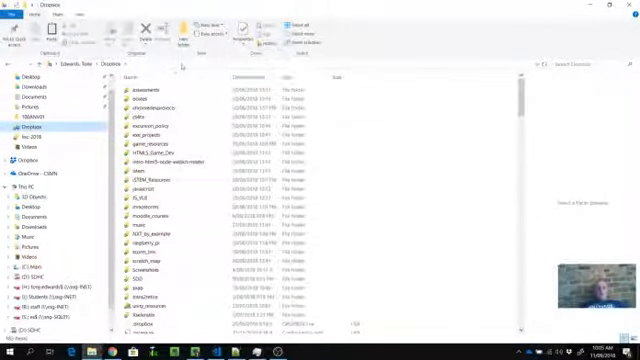
left_click(280, 64)
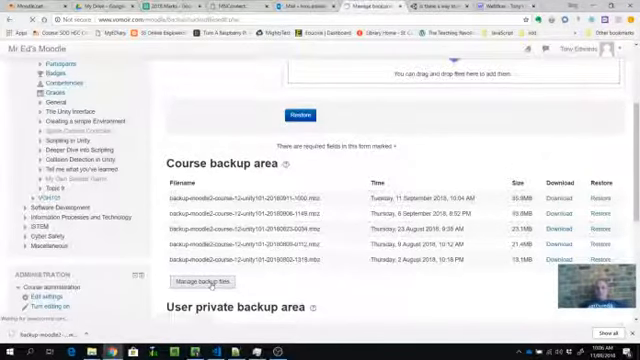
left_click(204, 280)
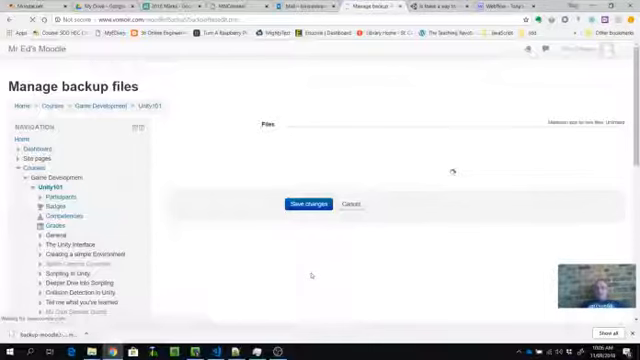